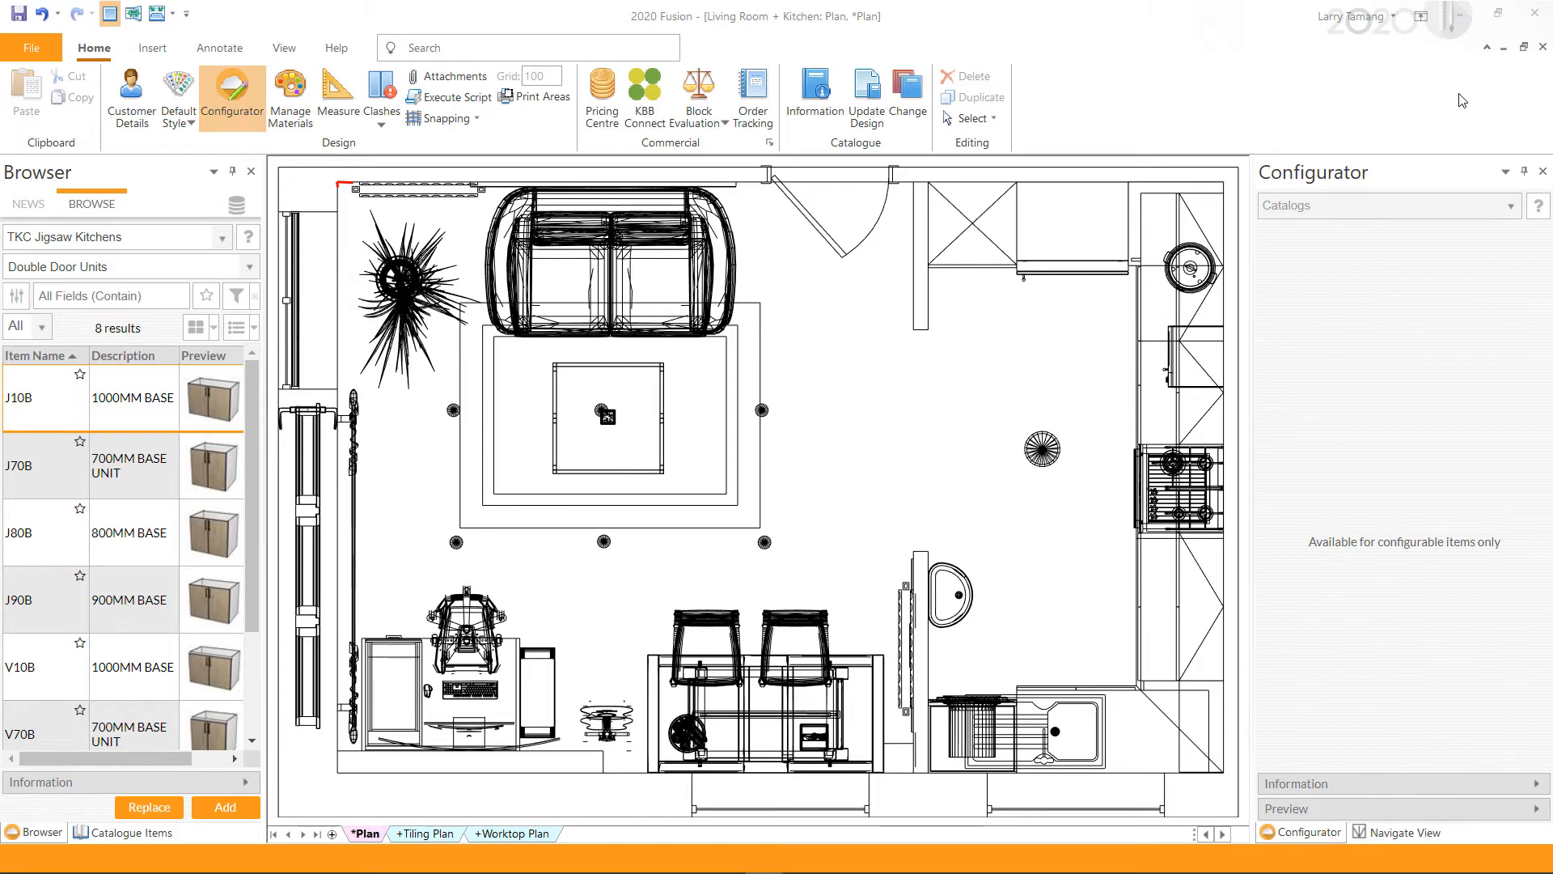
mouse_move(1412, 134)
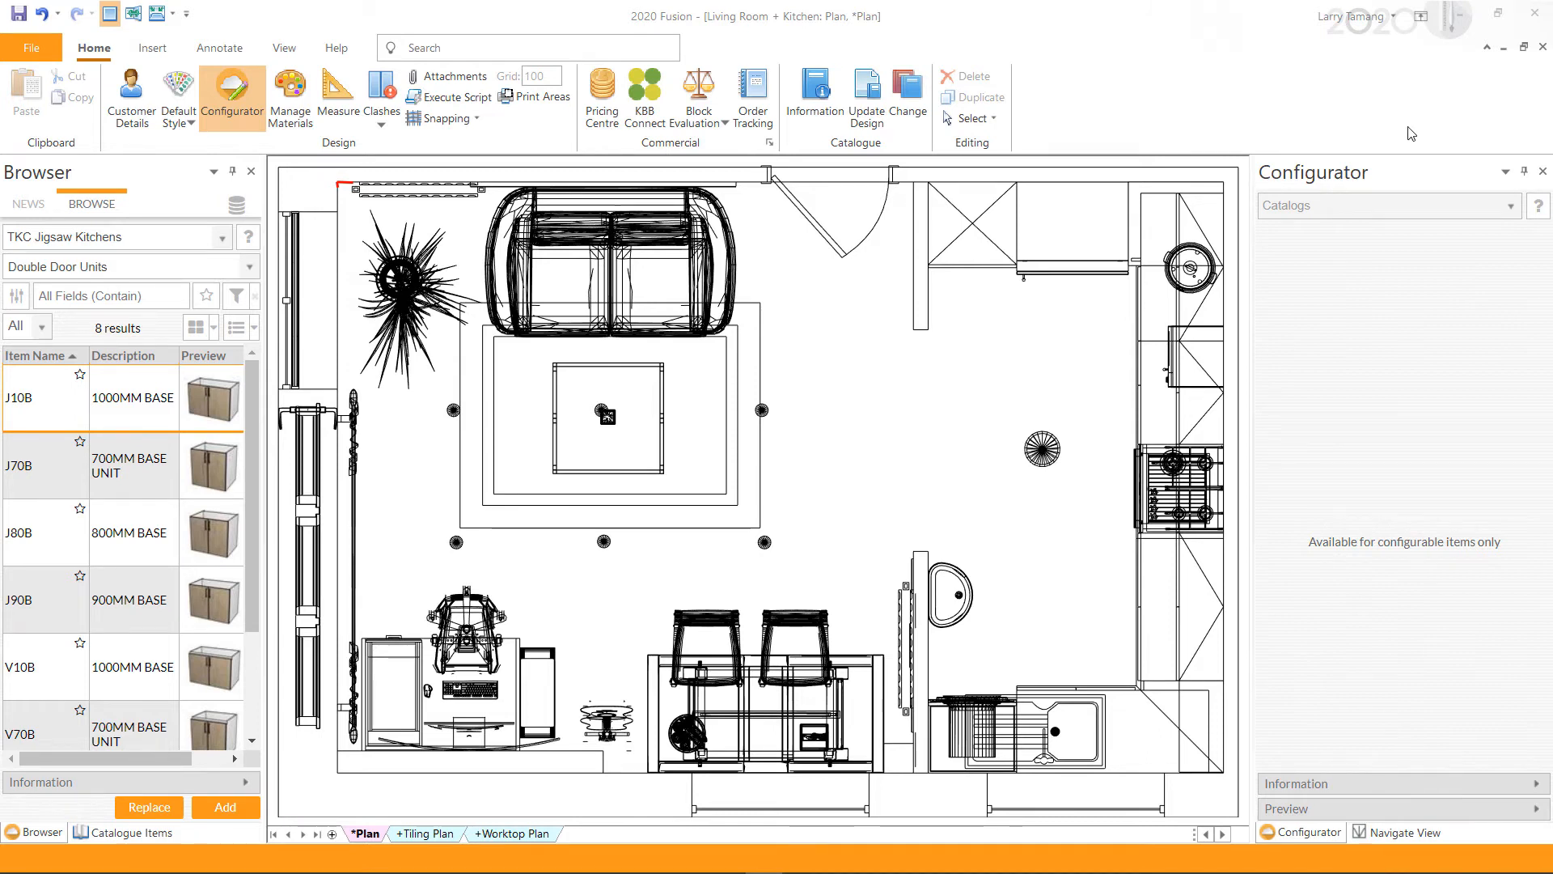
mouse_move(1541, 47)
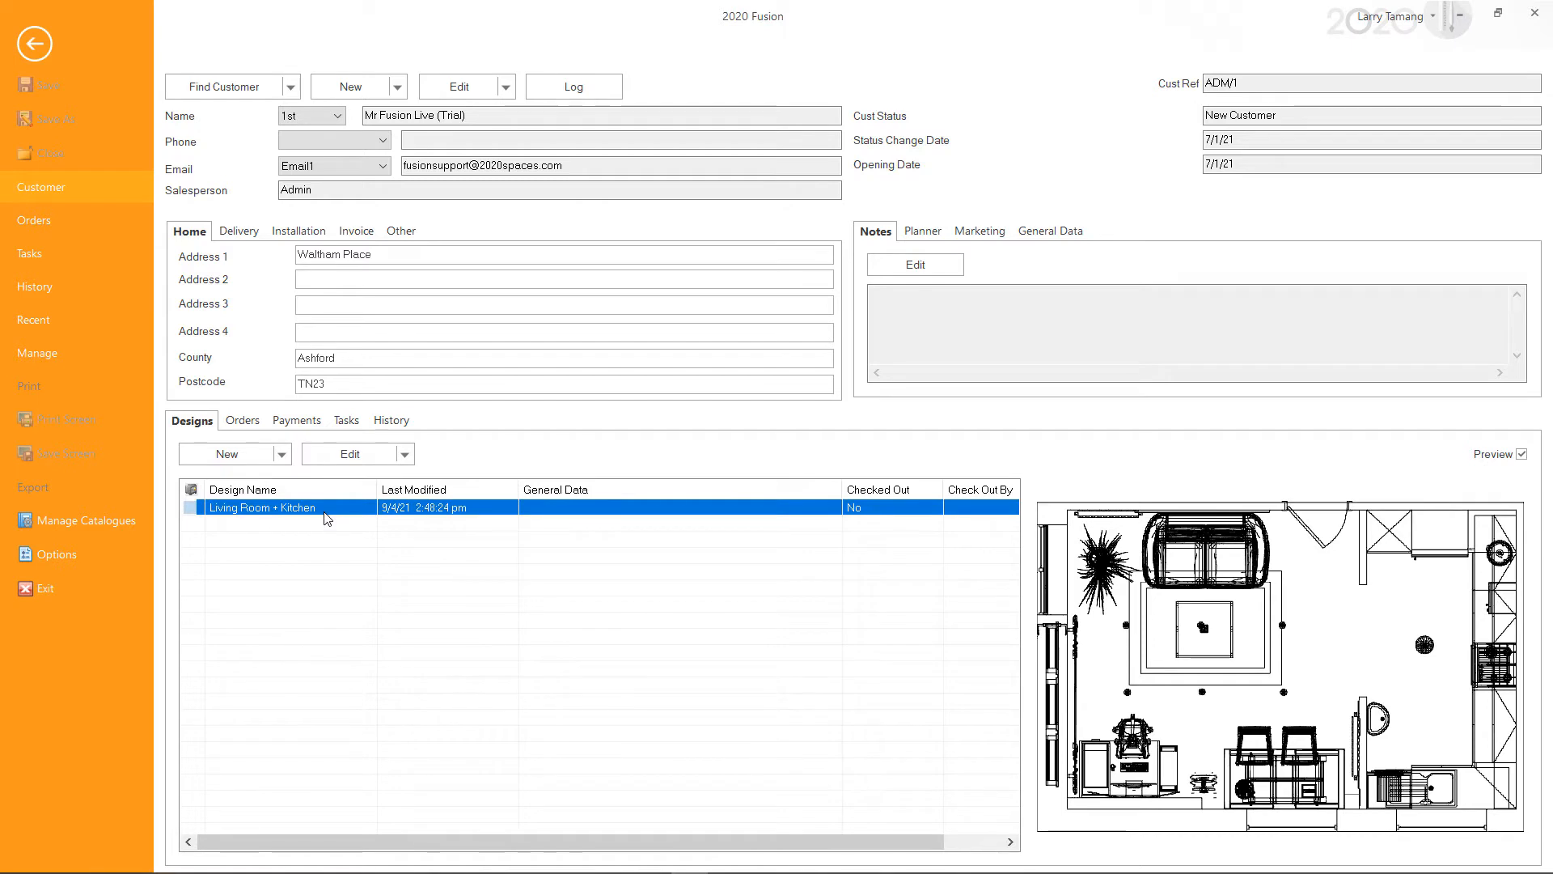
Save the Living Room + Kitchen design as a .rom file in Exported Fusion Designs
left_click(403, 454)
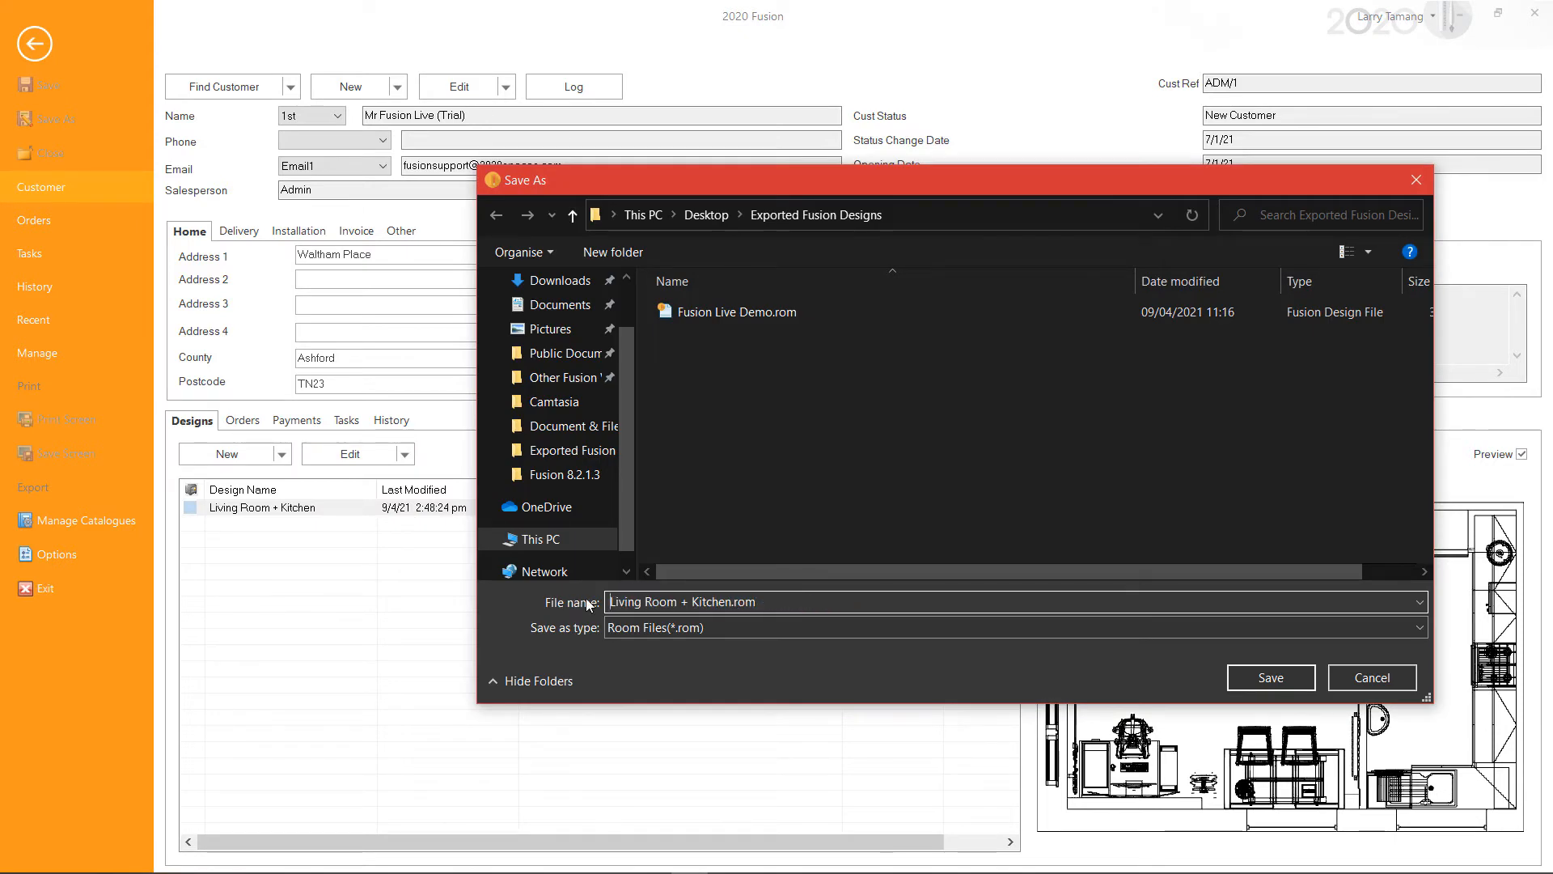
left_click(1271, 676)
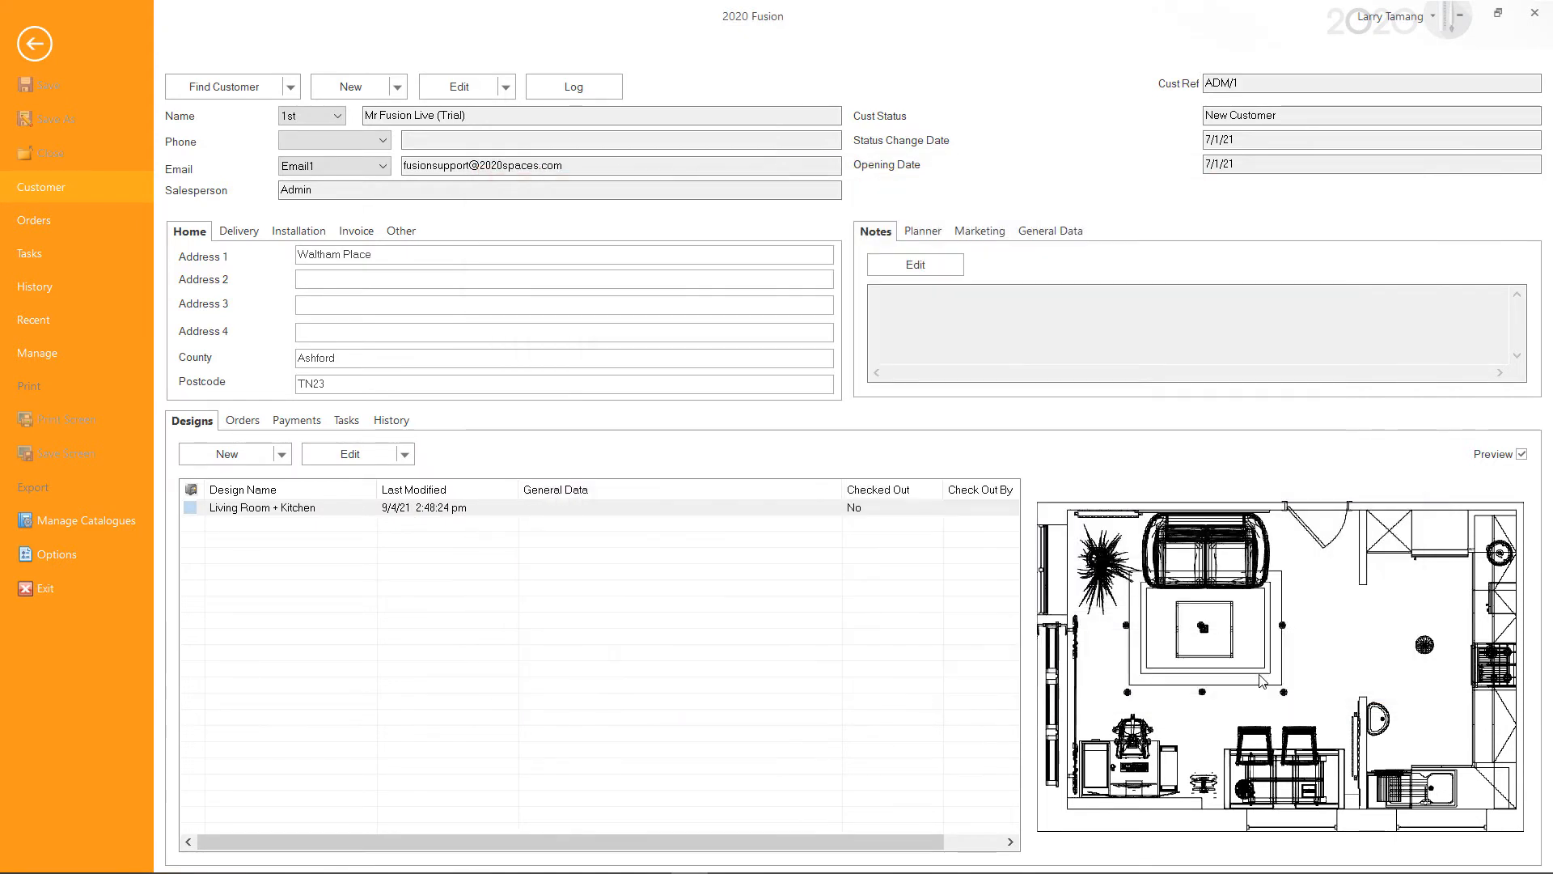
left_click(225, 87)
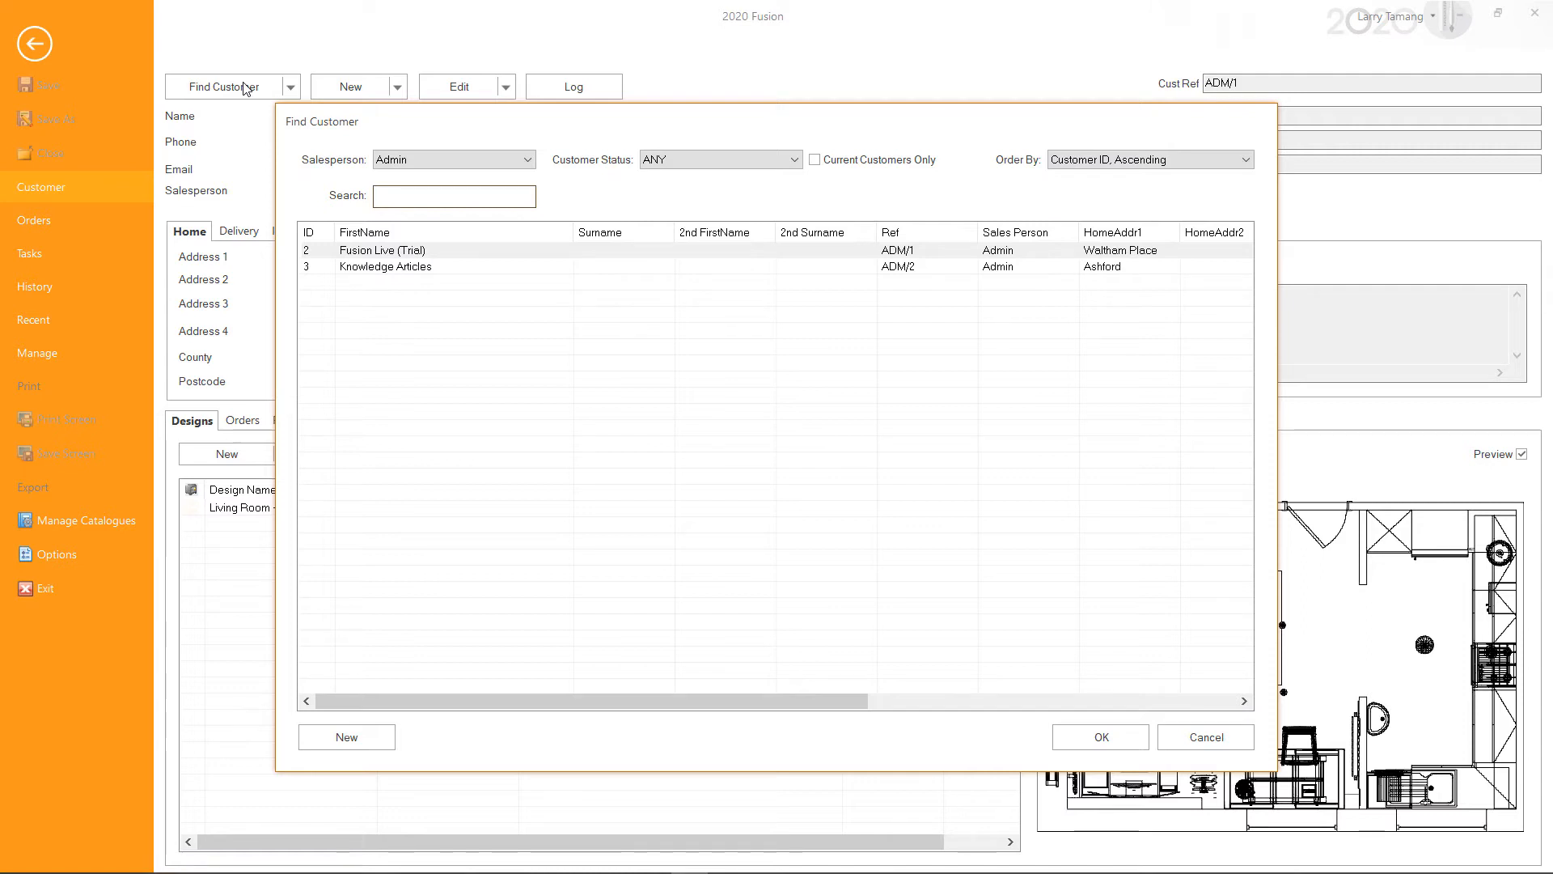
mouse_move(402, 250)
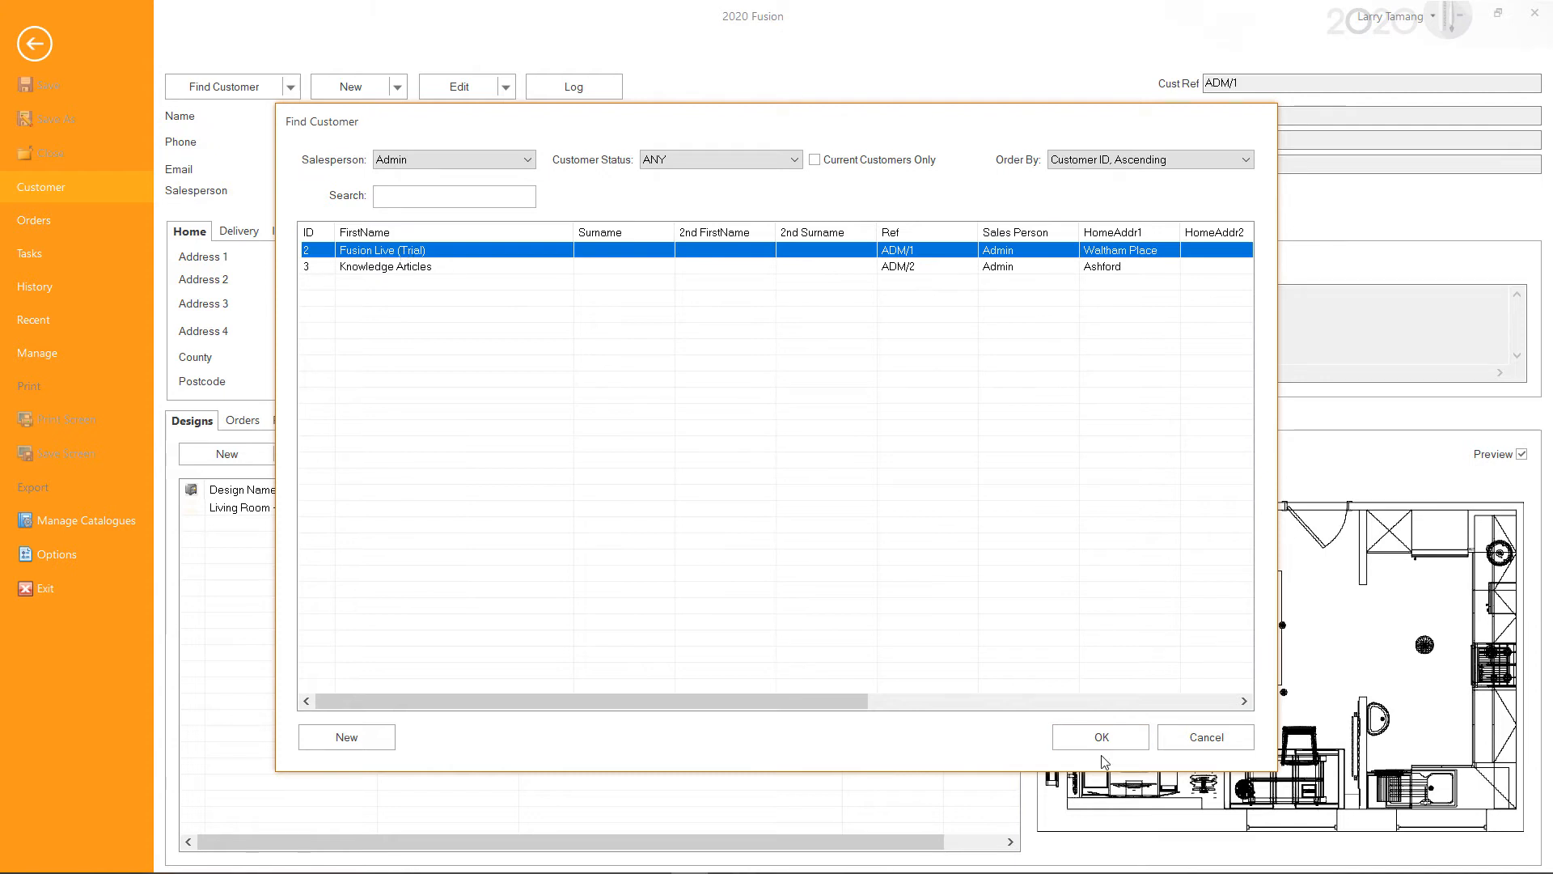
Pick the Fusion Live (Trial) customer and import Fusion Live Demo.rom into its designs
left_click(1098, 737)
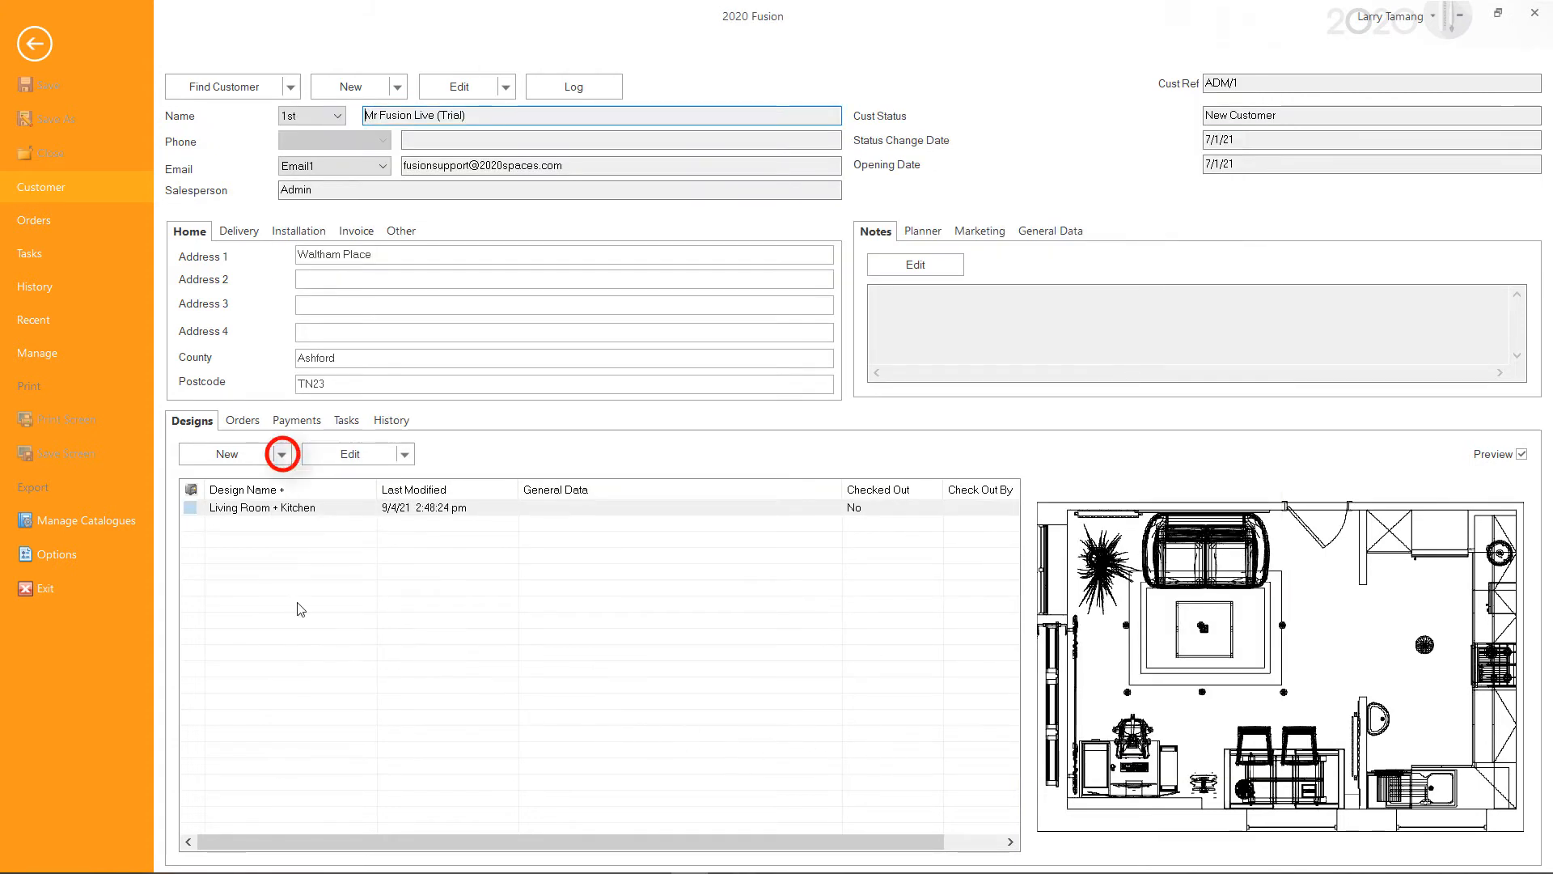
left_click(282, 453)
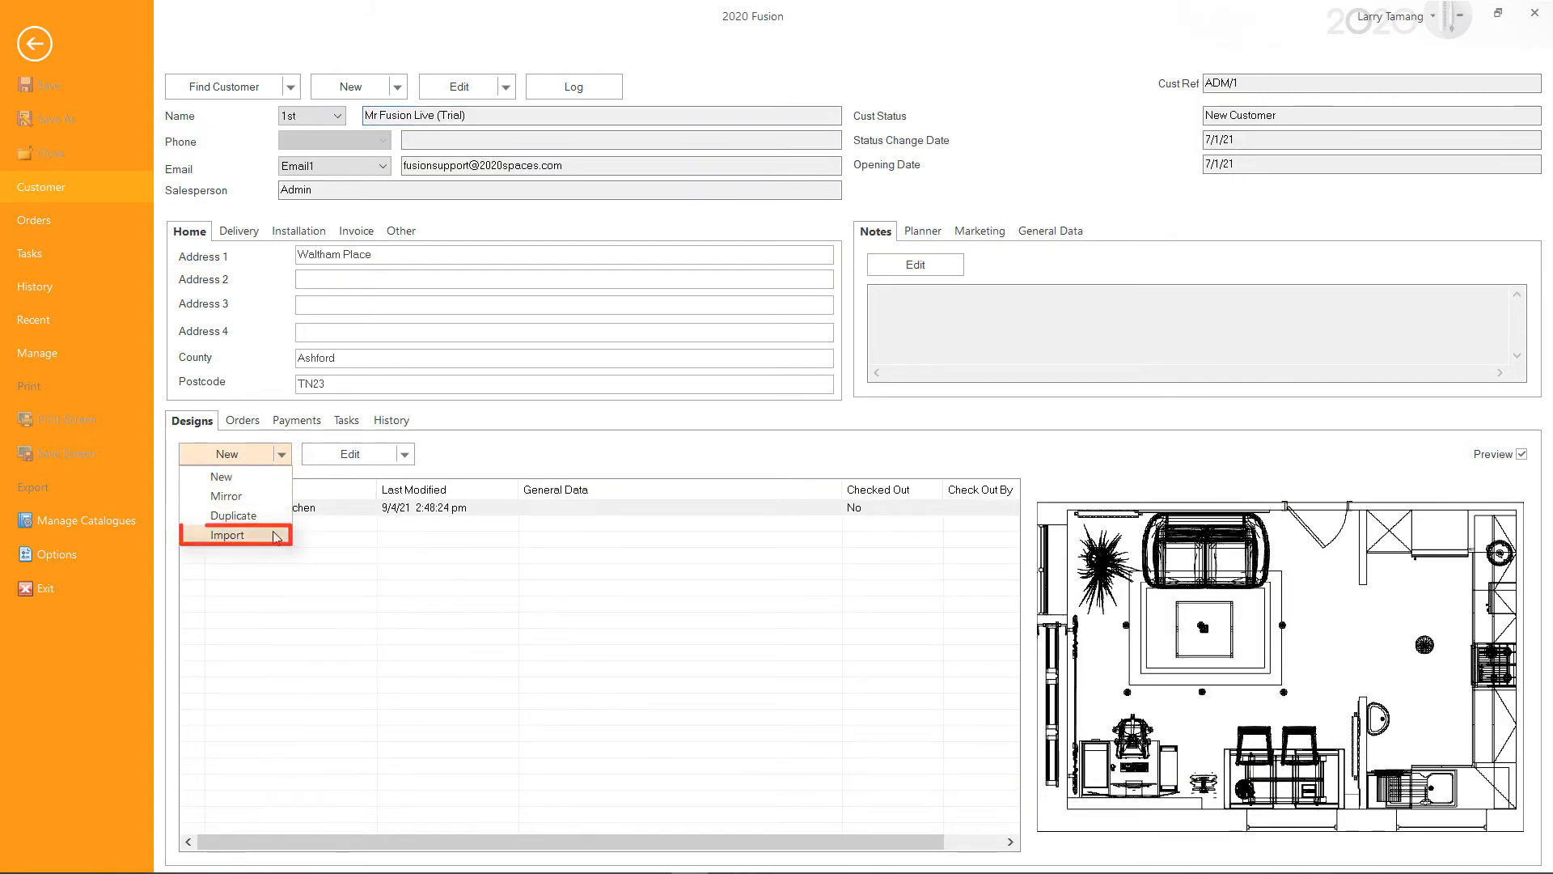
left_click(229, 535)
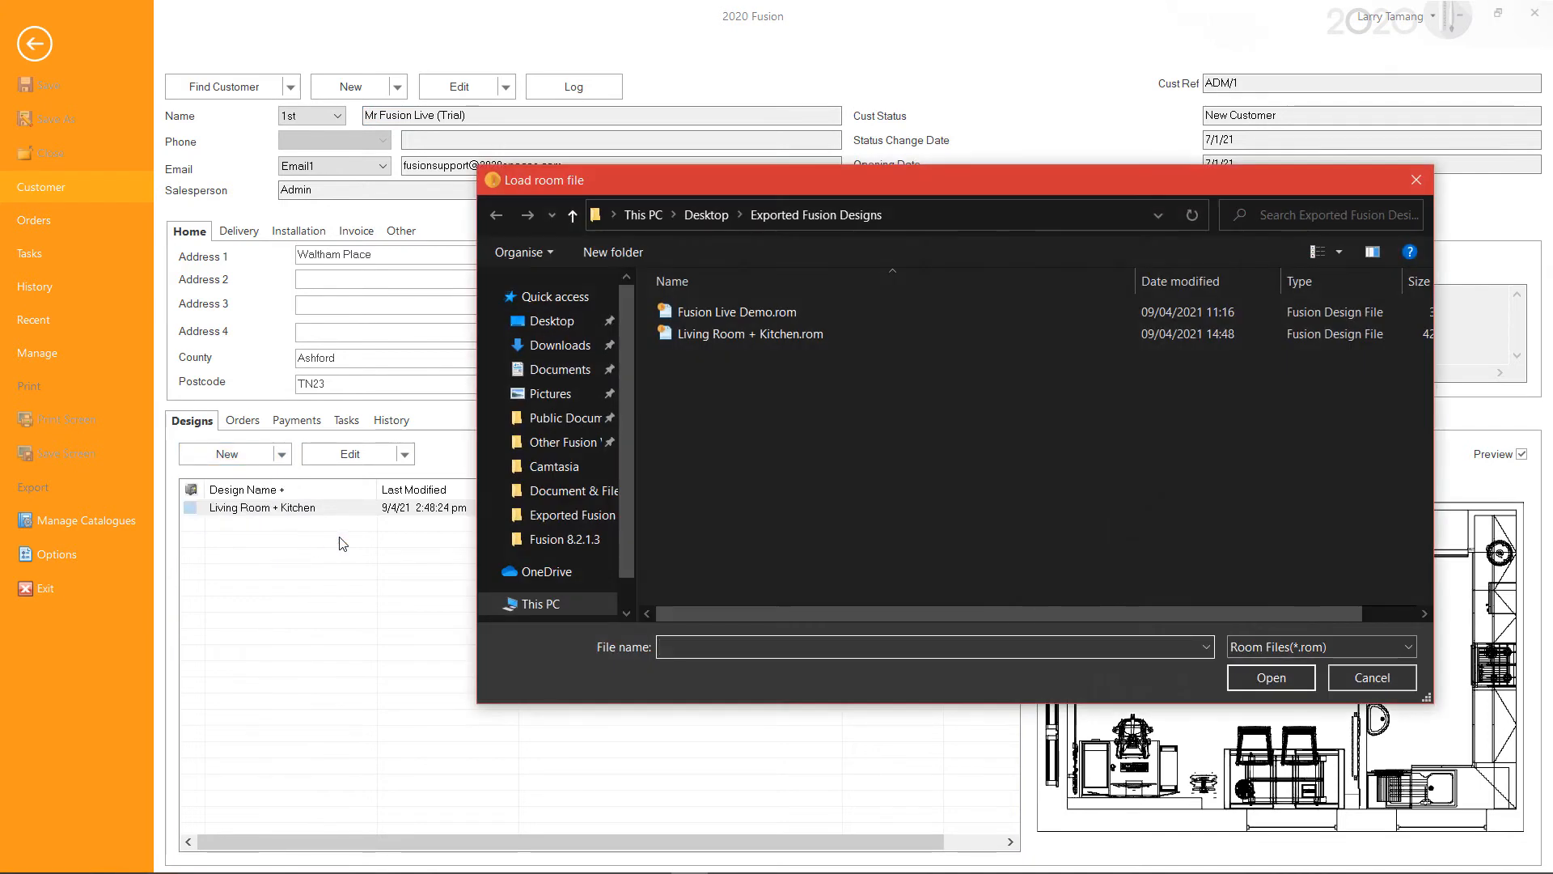
left_click(736, 311)
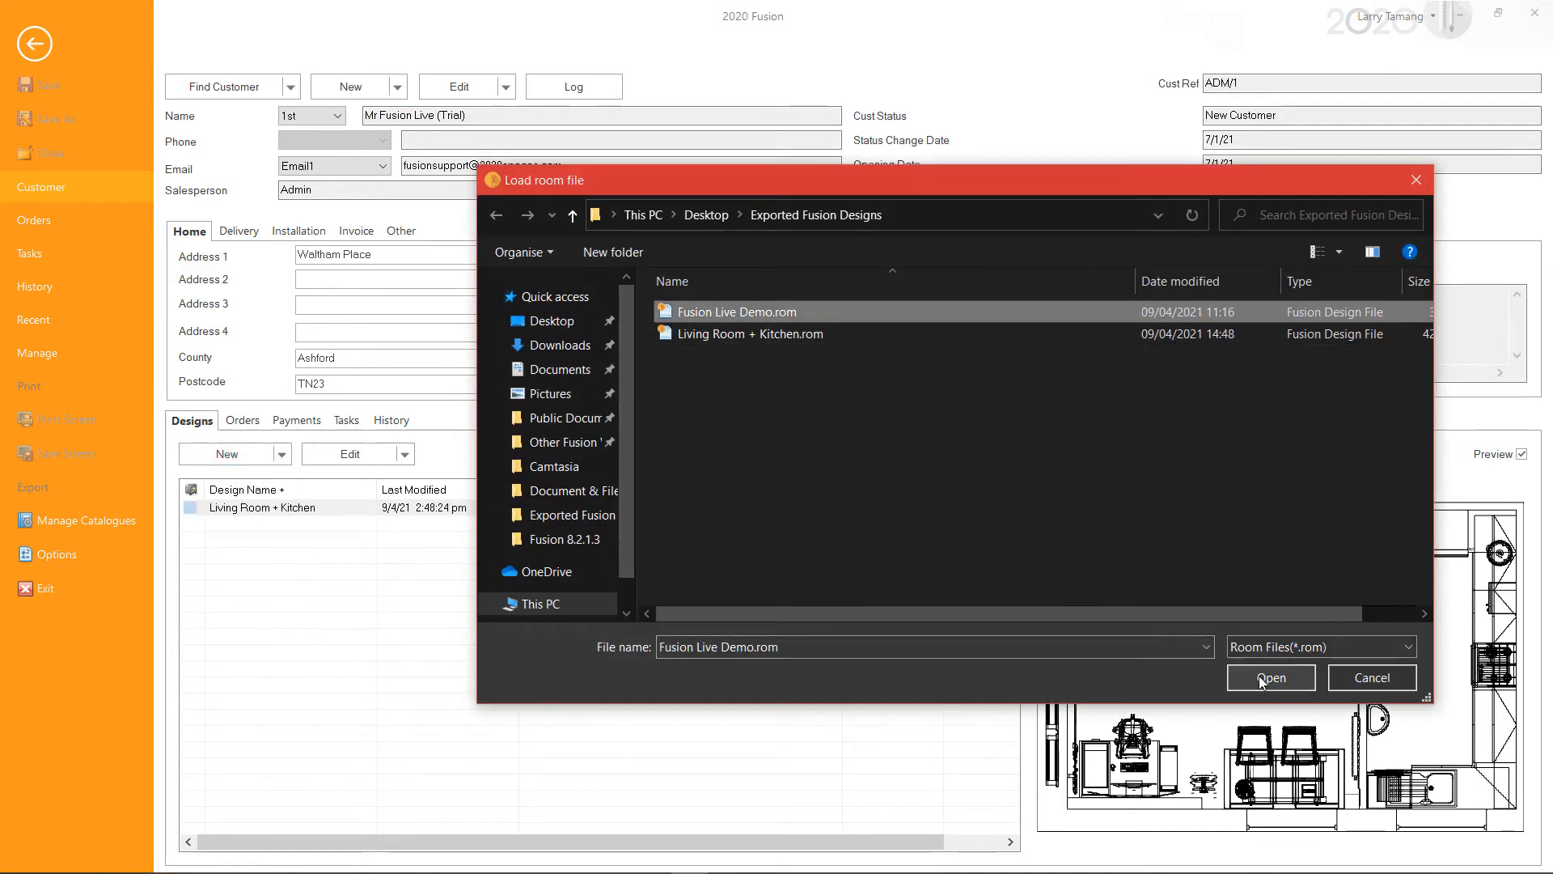
left_click(1271, 676)
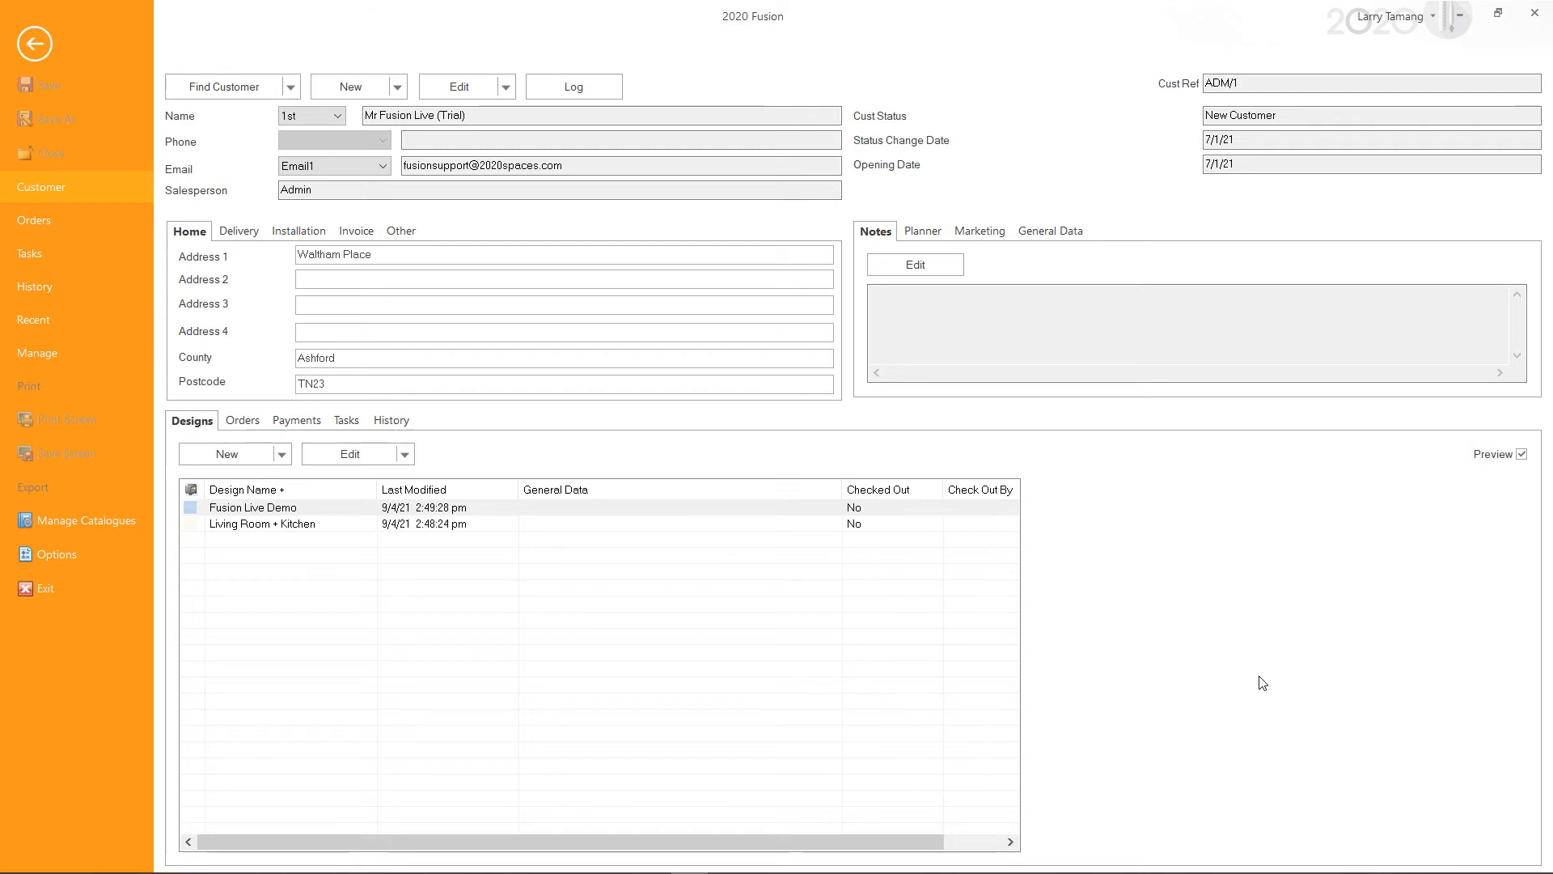
mouse_move(477, 529)
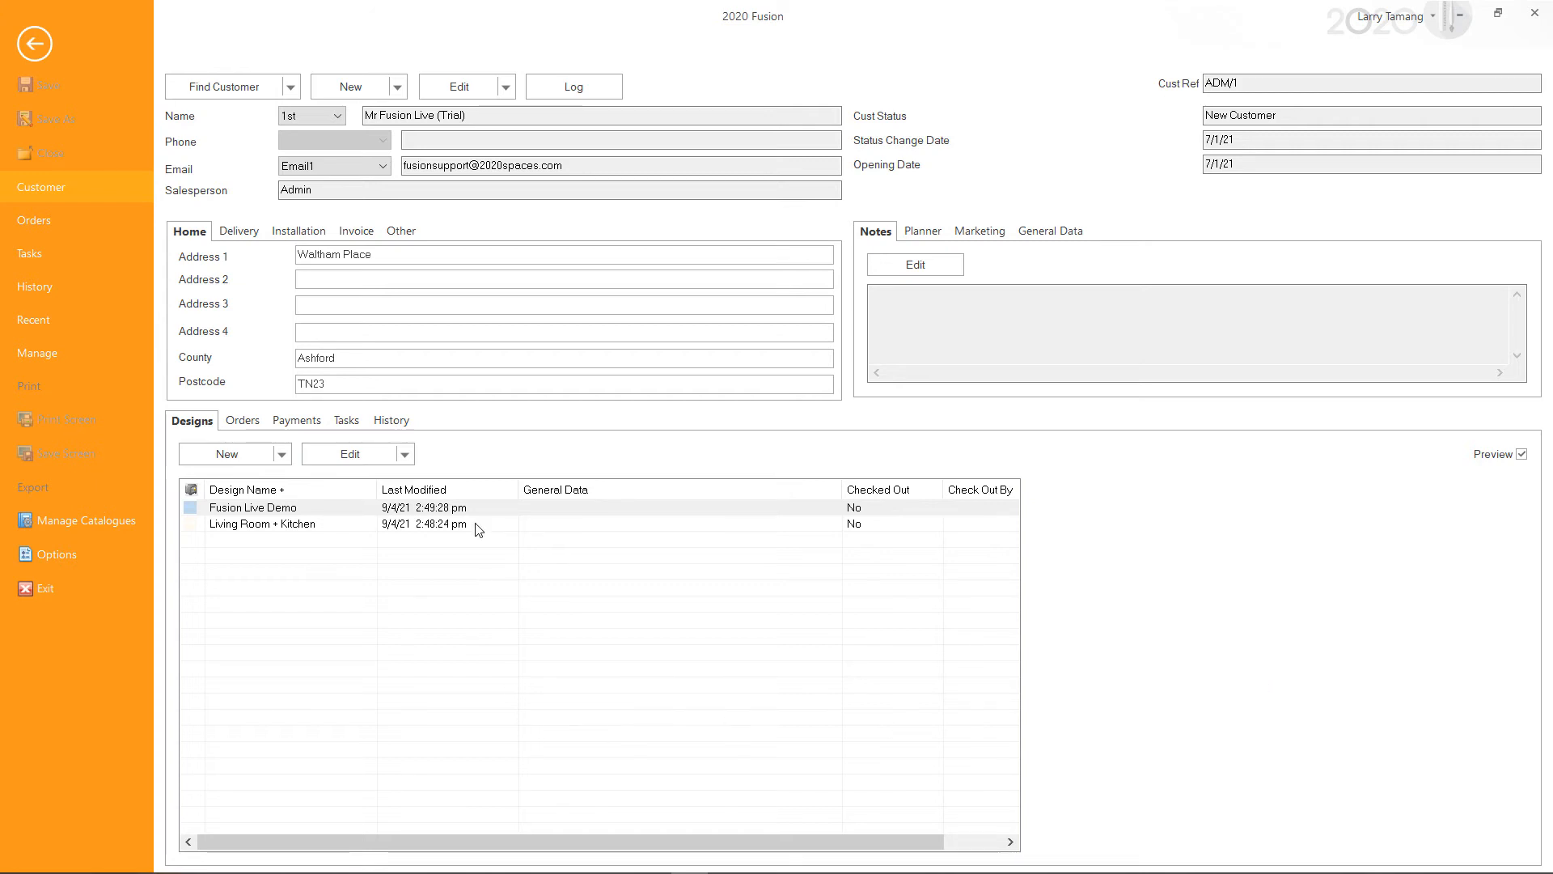
Create a new customer by importing the Fusion Live Demo.rom design file
left_click(398, 86)
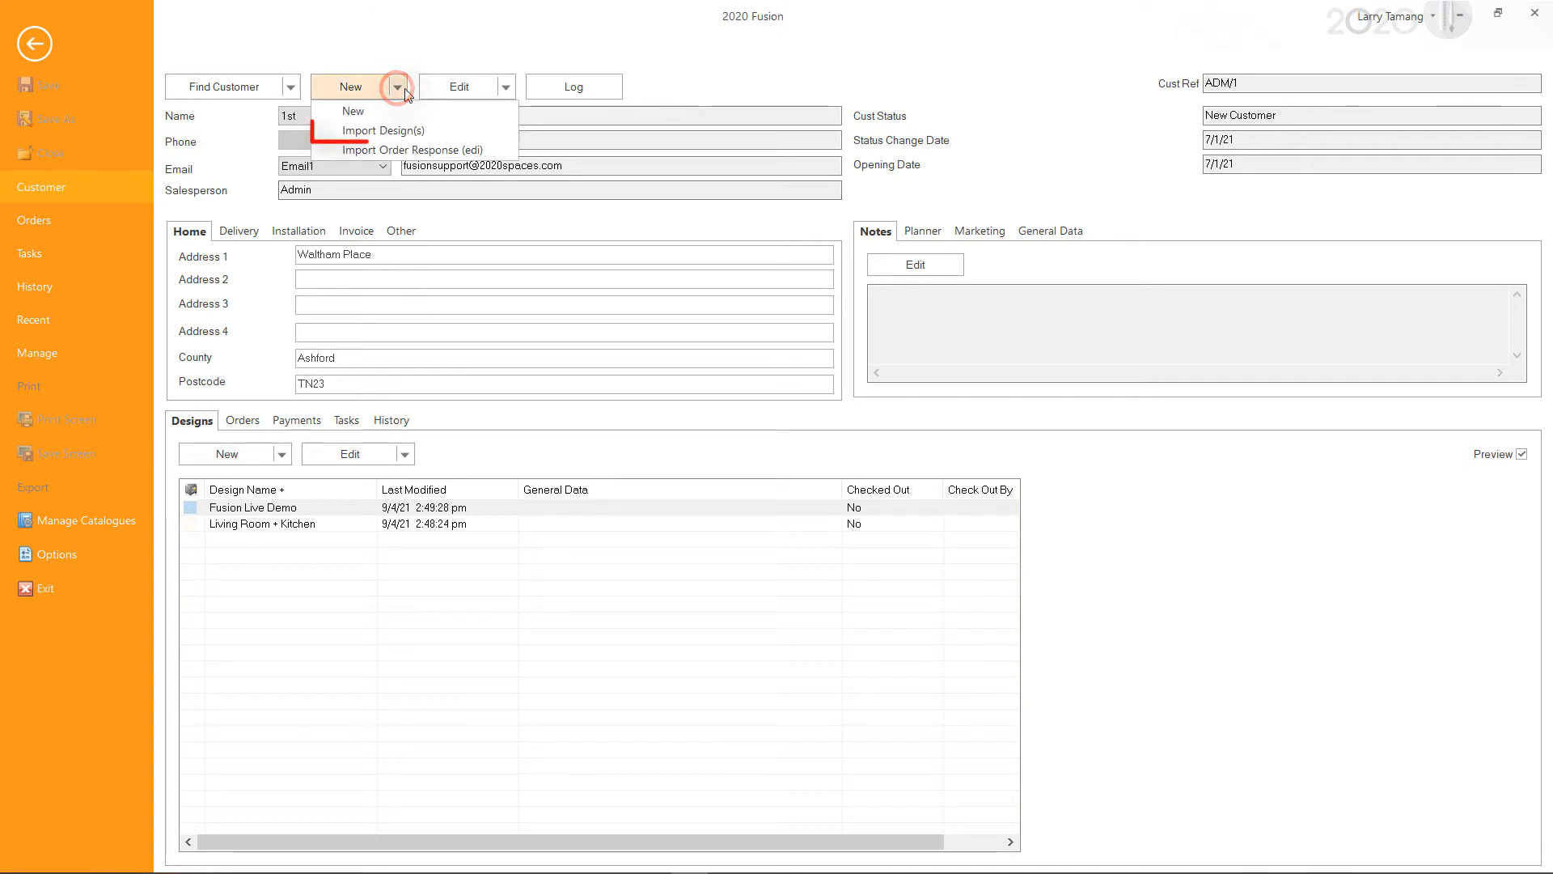
left_click(381, 130)
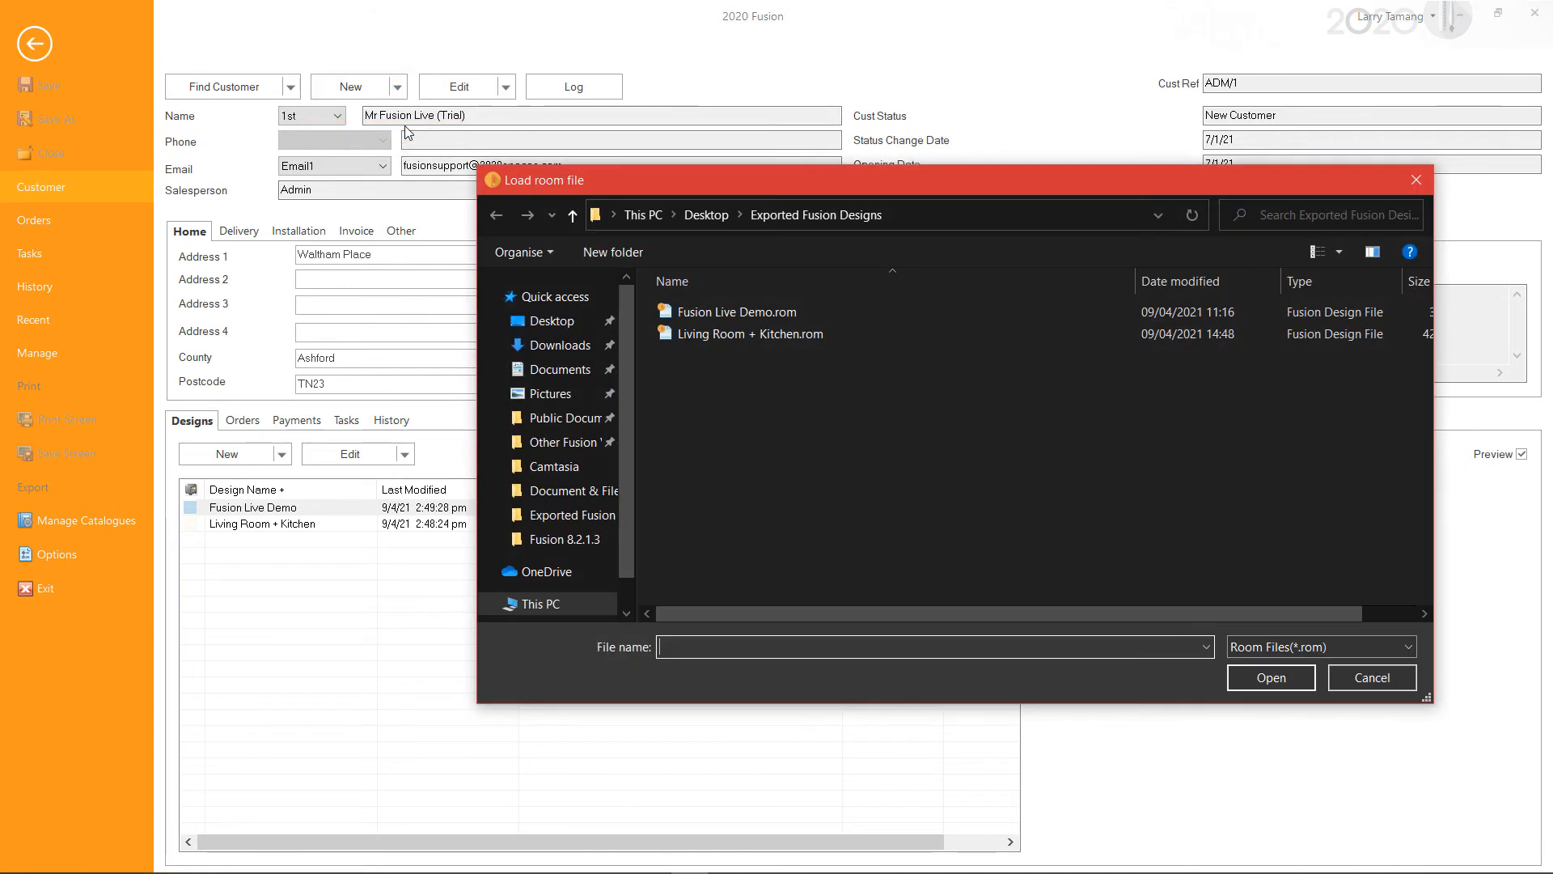
left_click(737, 311)
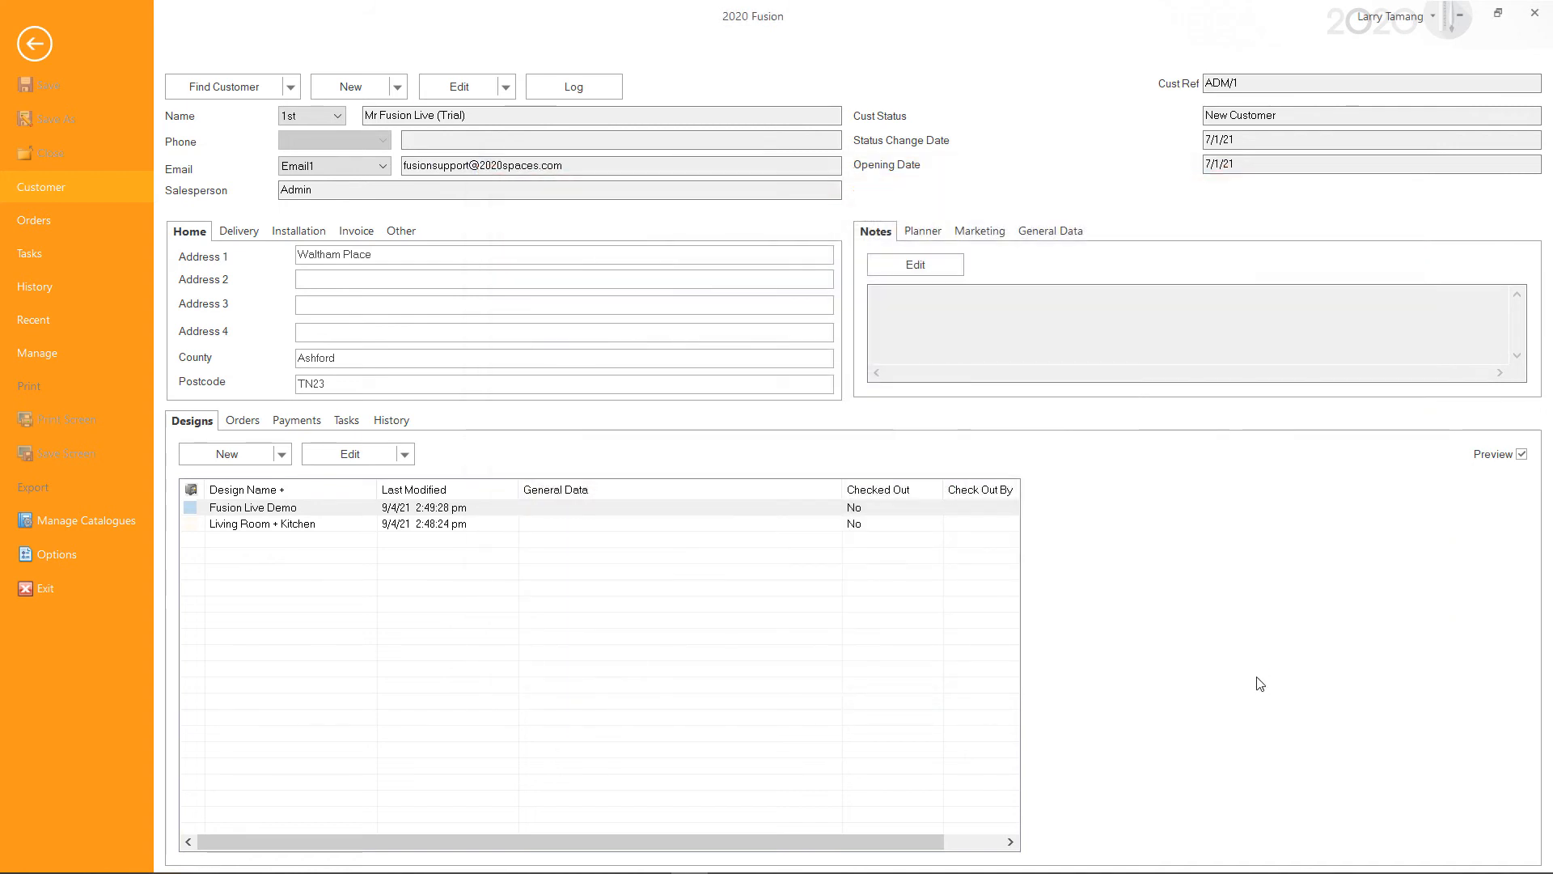
left_click(225, 87)
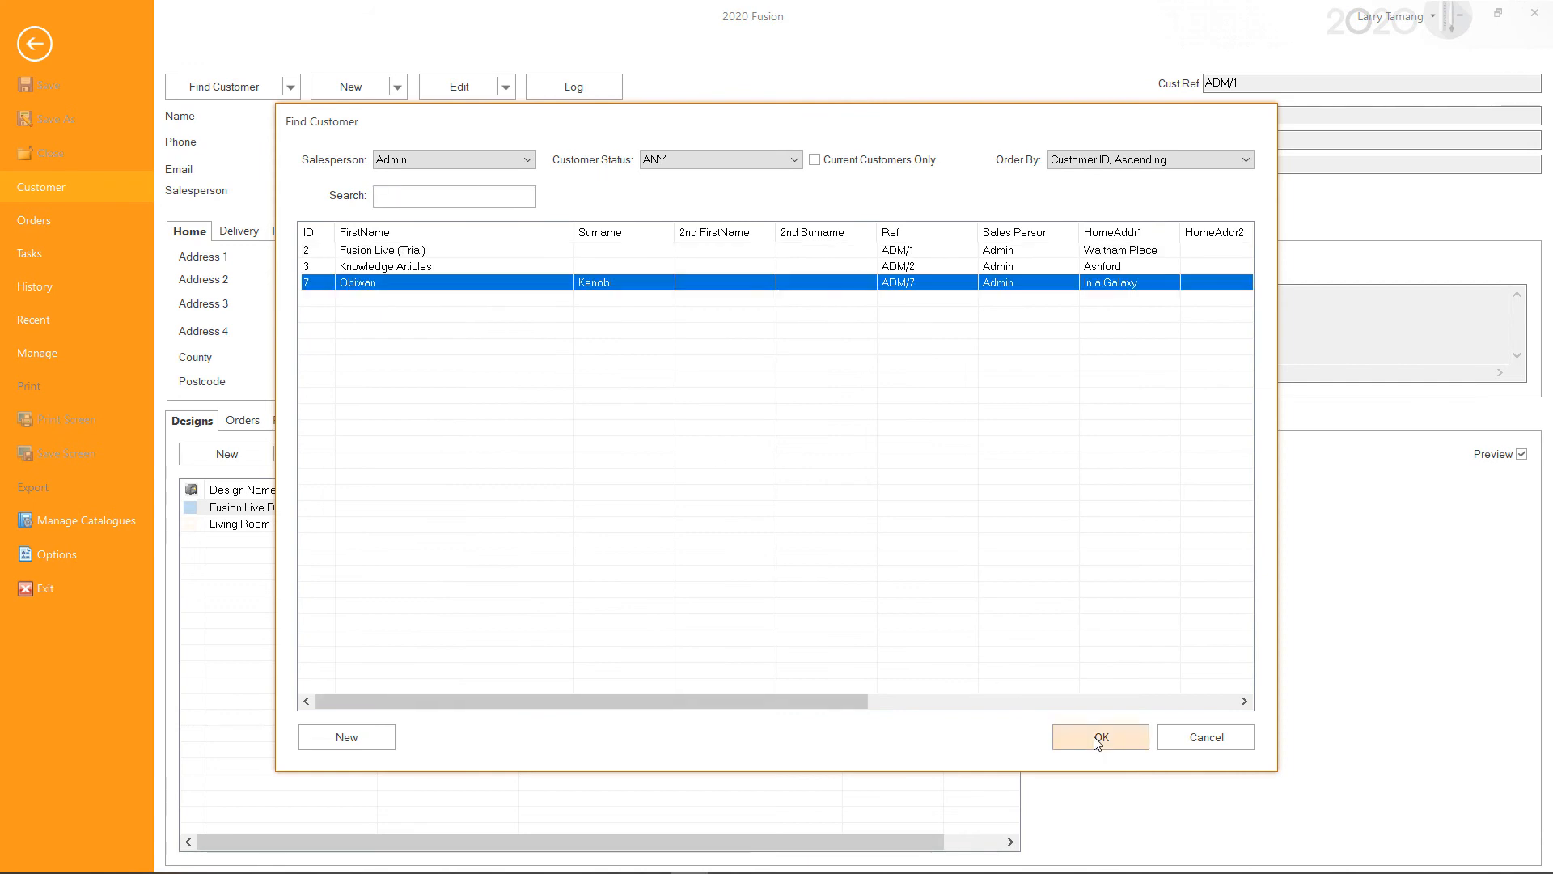
Confirm the newly created customer and open its Fusion Live Demo design
left_click(1099, 737)
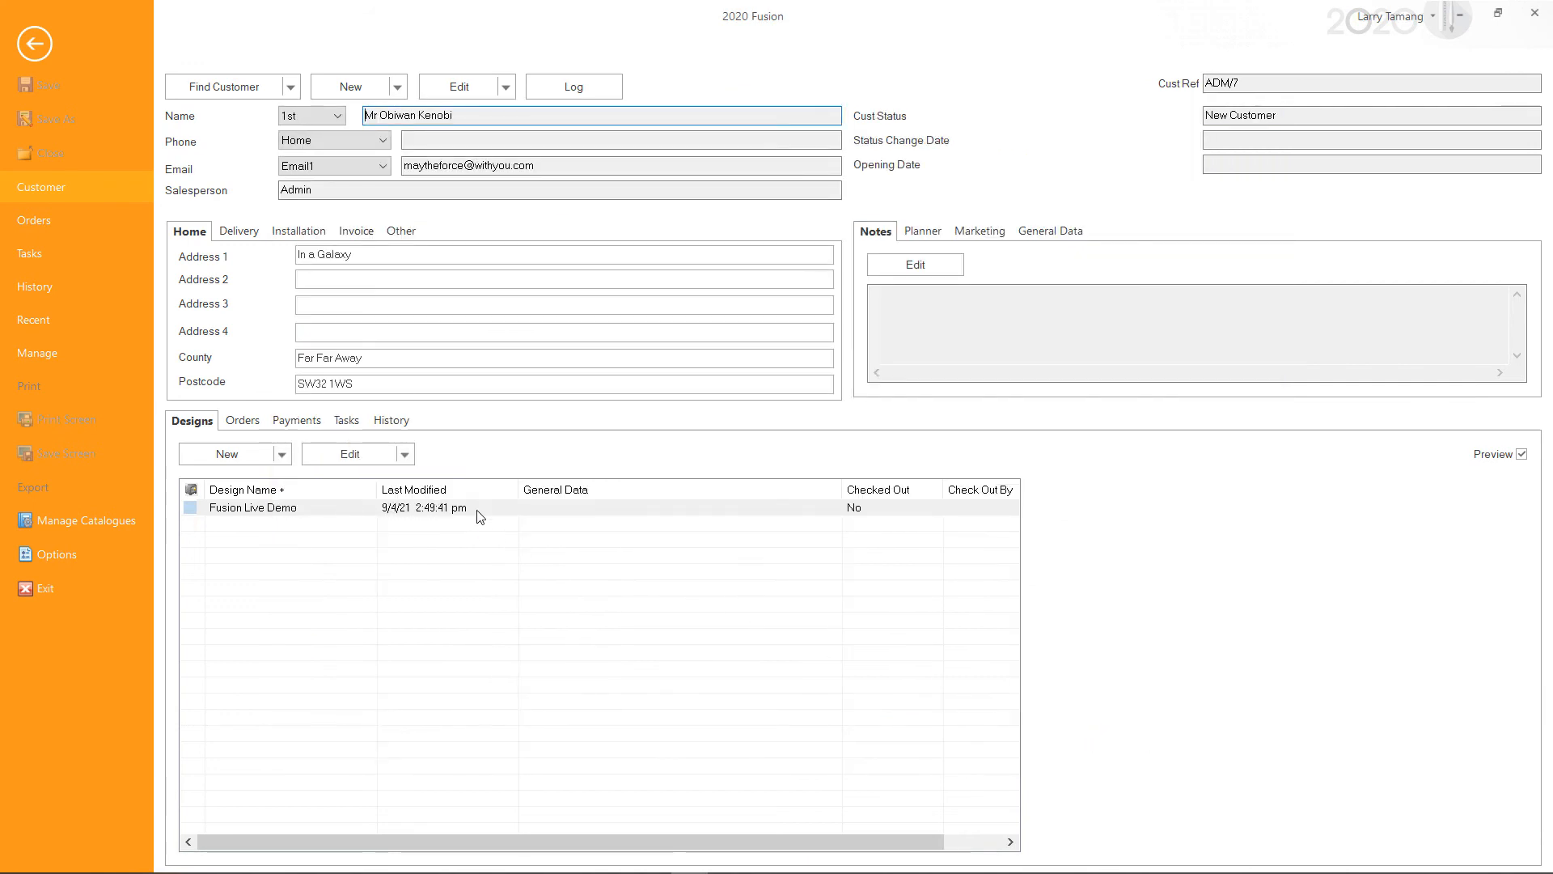
double_click(252, 507)
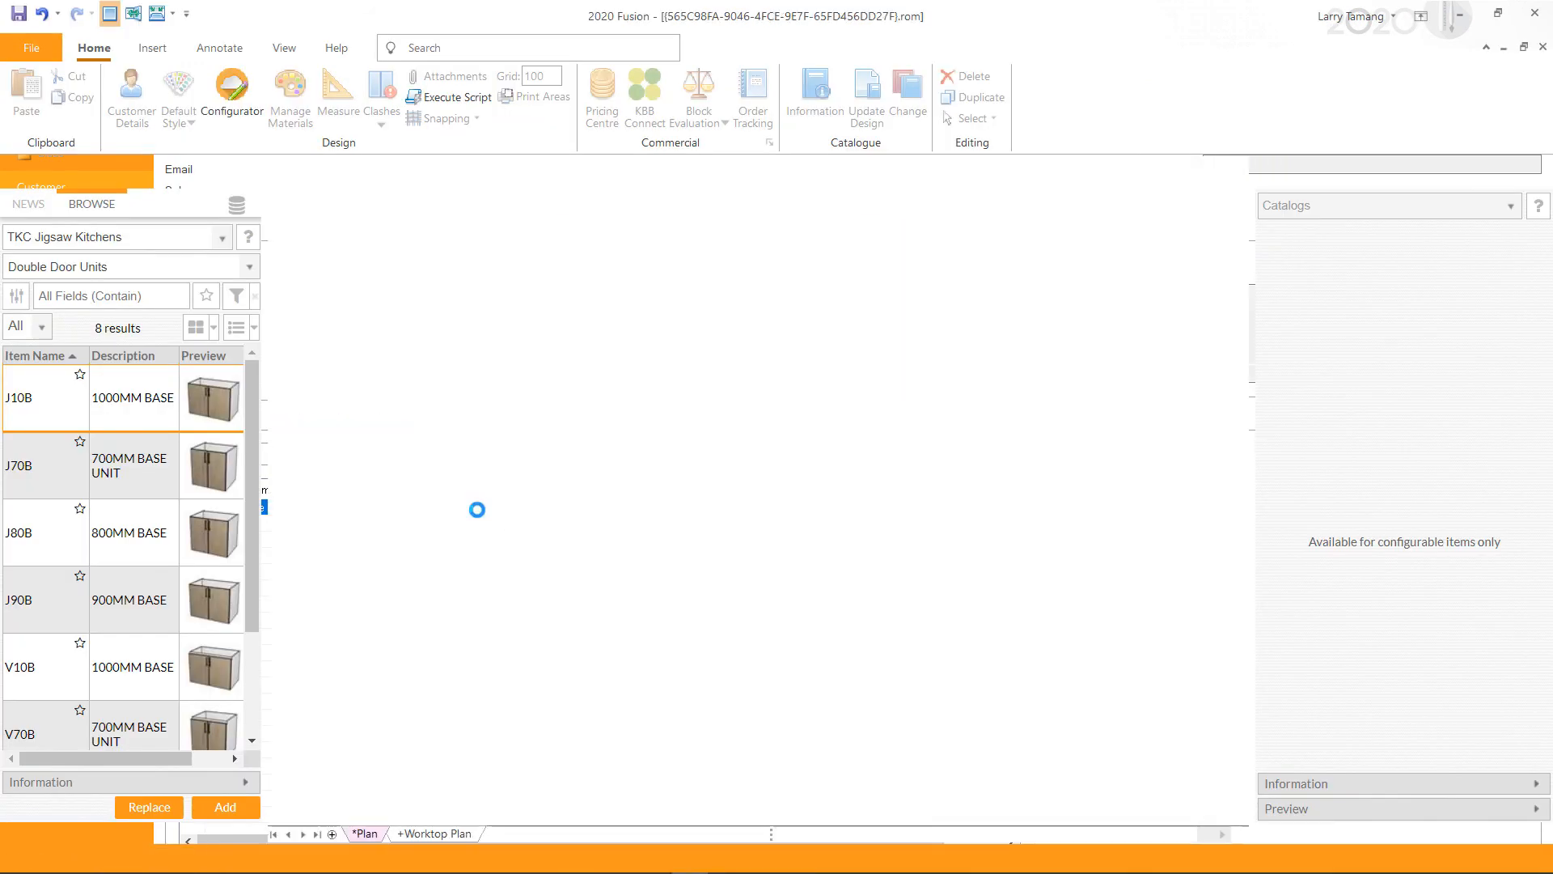